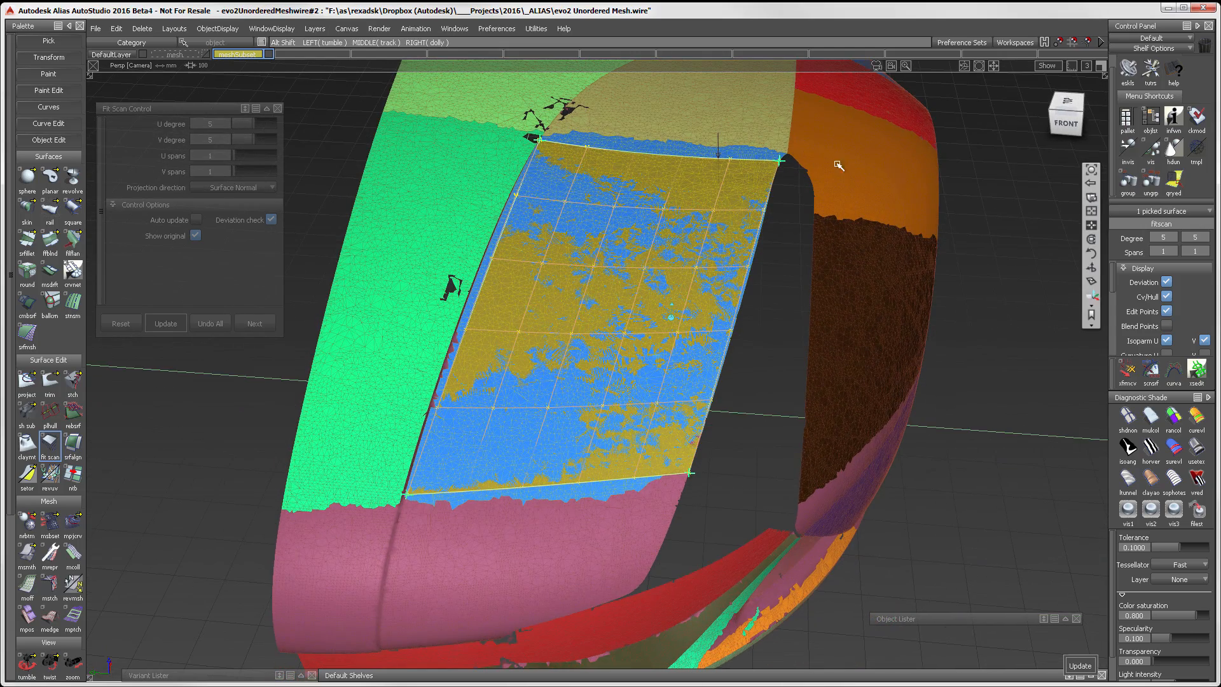
- Fit a degree 5, single-span NURBS surface to the mesh region with the deviation check shown
left_click(27, 335)
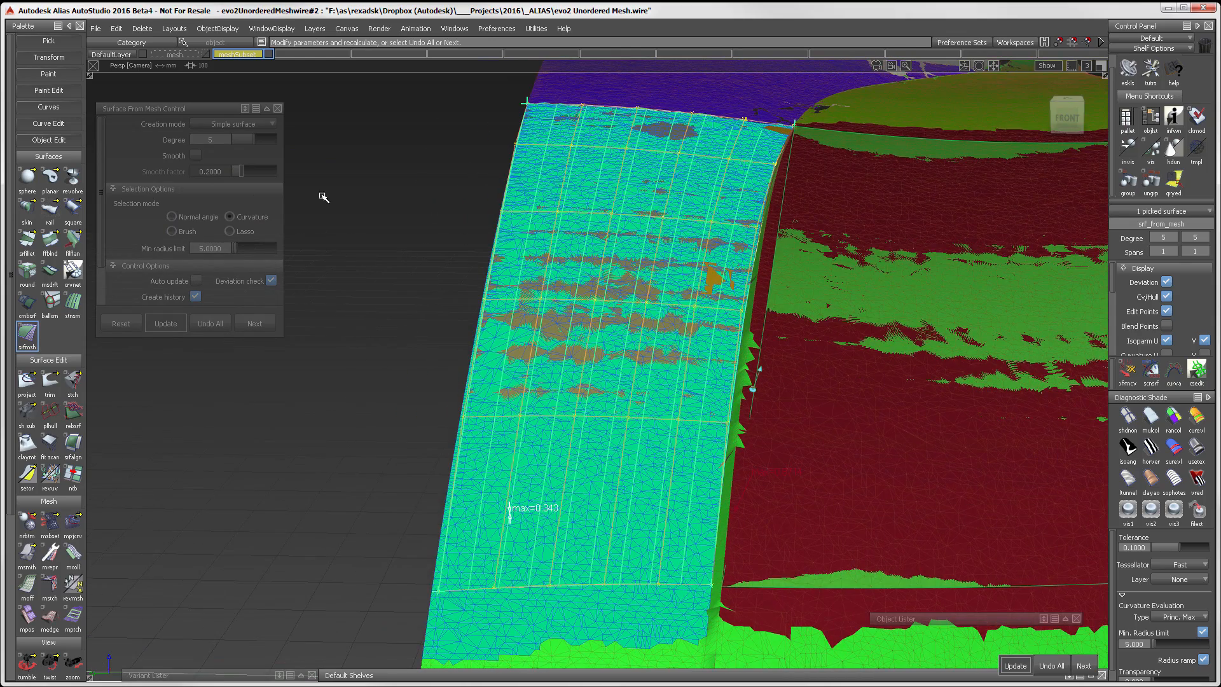